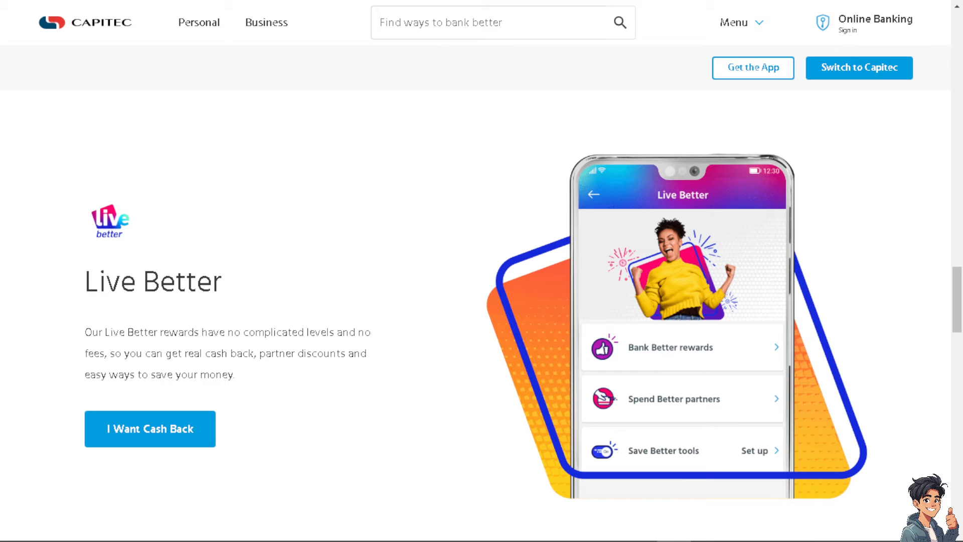
Step: Go from the Capitec home page via Personal Online Banking to Open an account's app store links
click(198, 22)
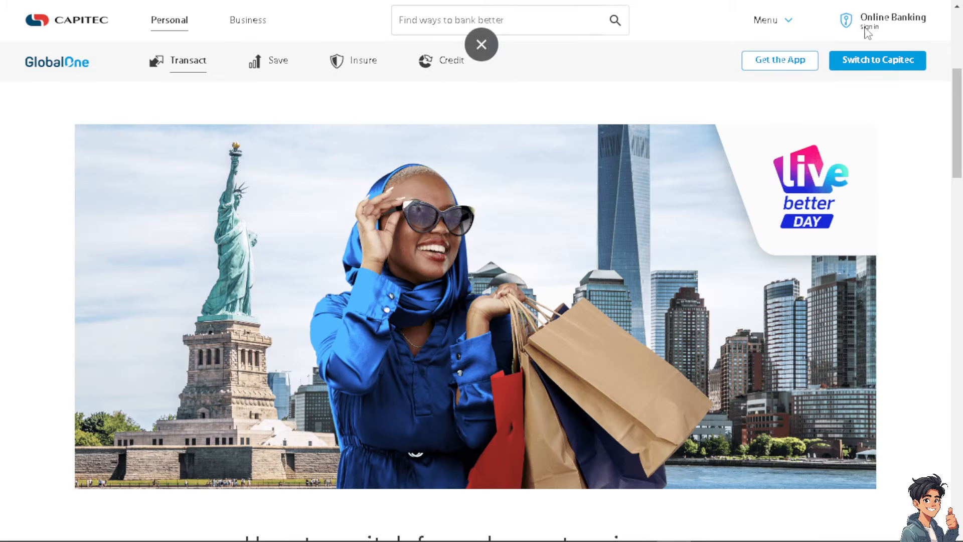
click(891, 20)
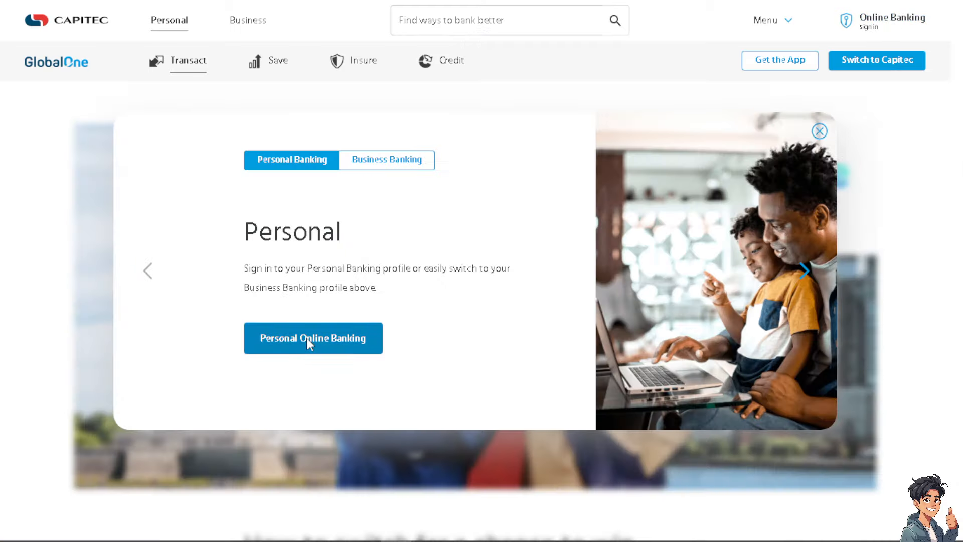
click(819, 130)
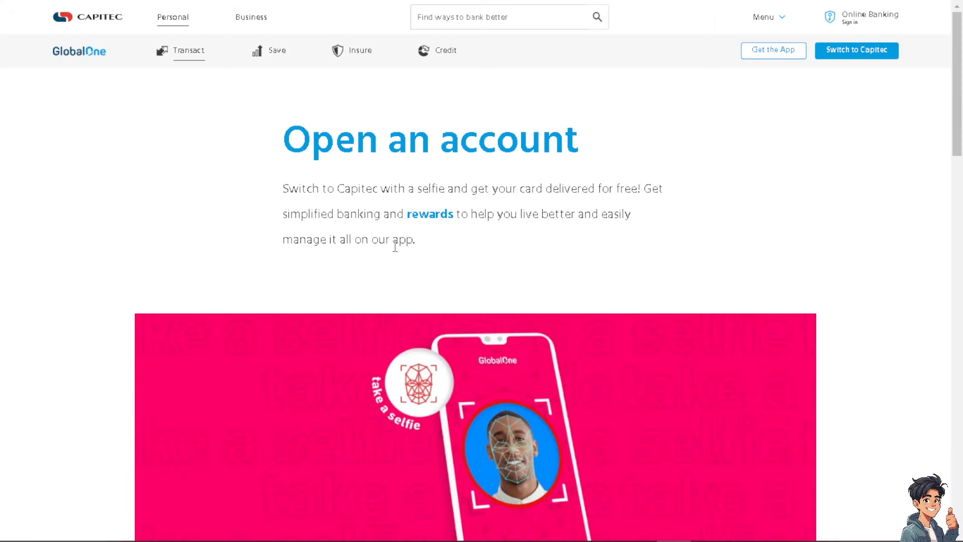
scroll(down, 3)
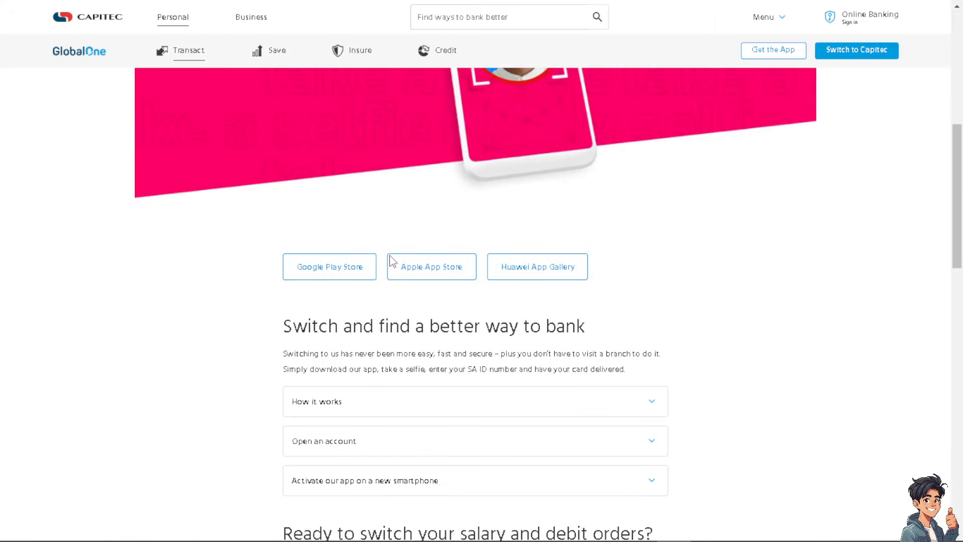
scroll(down, 3)
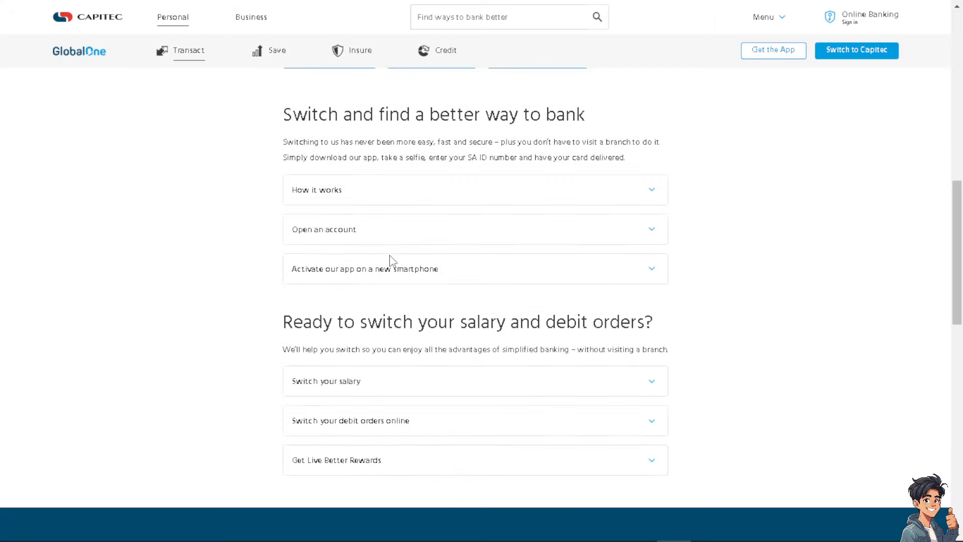
scroll(down, 3)
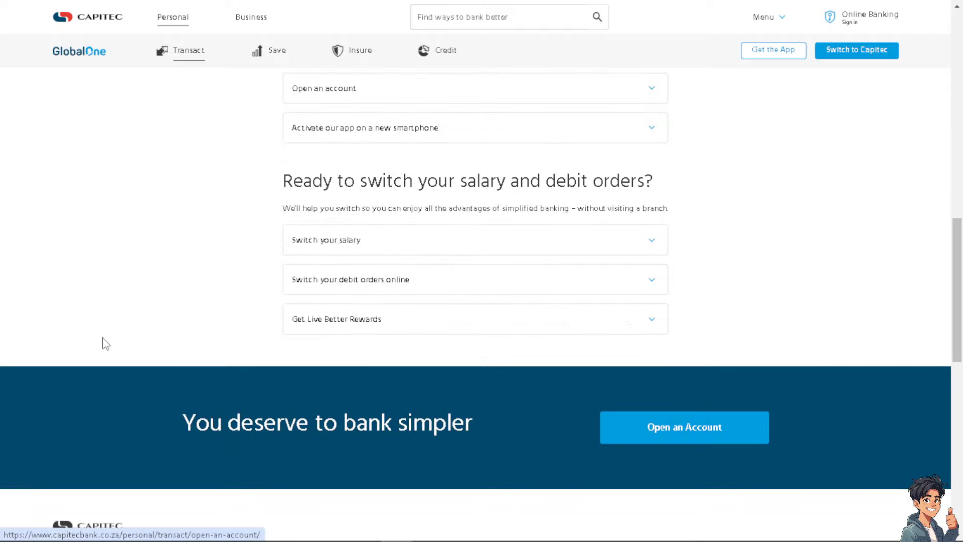
scroll(up, 3)
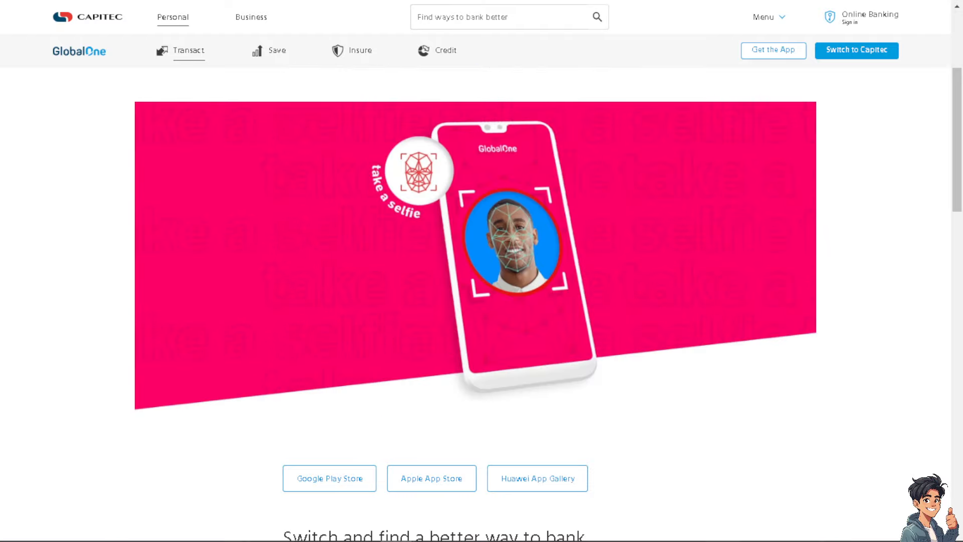
Step: Bring up the Capitec Bank app on Google Play and check its Device dropdown
click(329, 478)
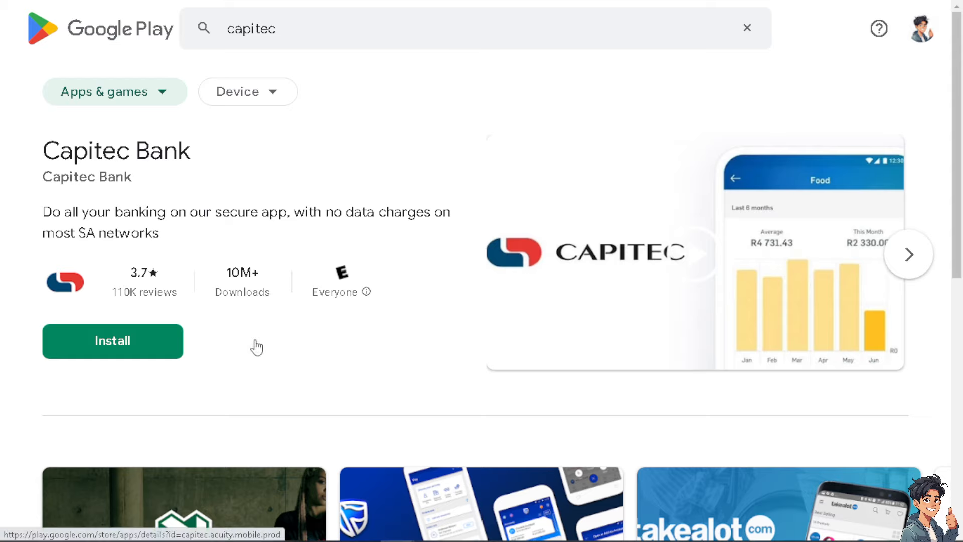
mouse_move(405, 312)
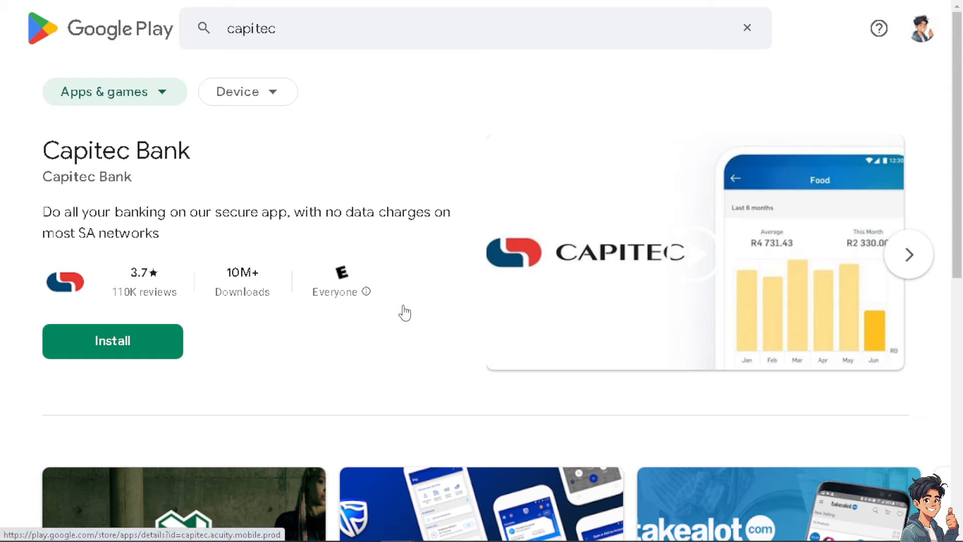
mouse_move(393, 319)
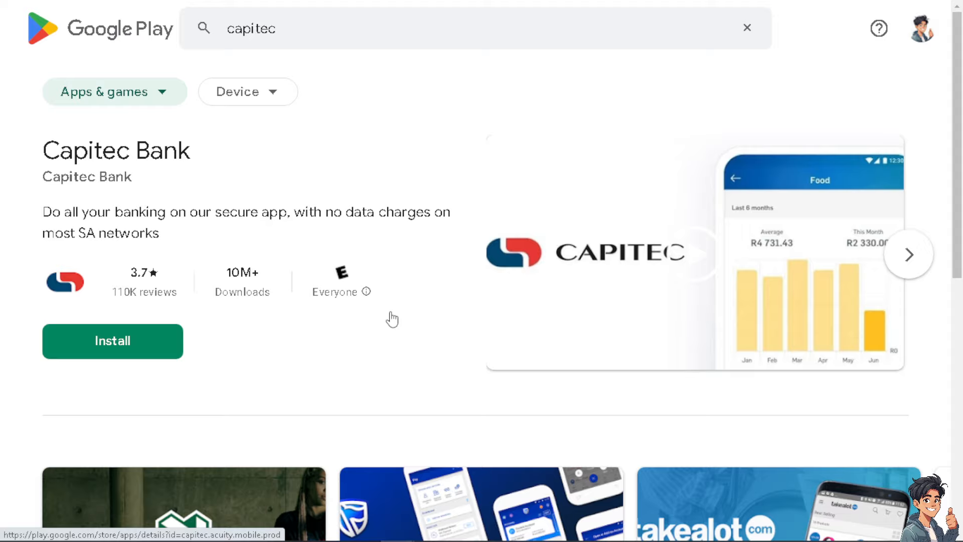
mouse_move(211, 247)
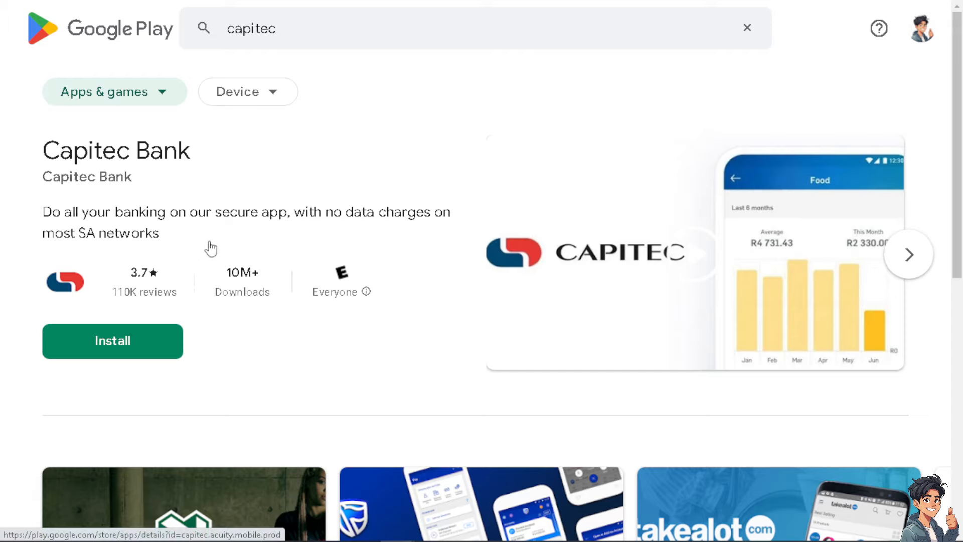
click(247, 91)
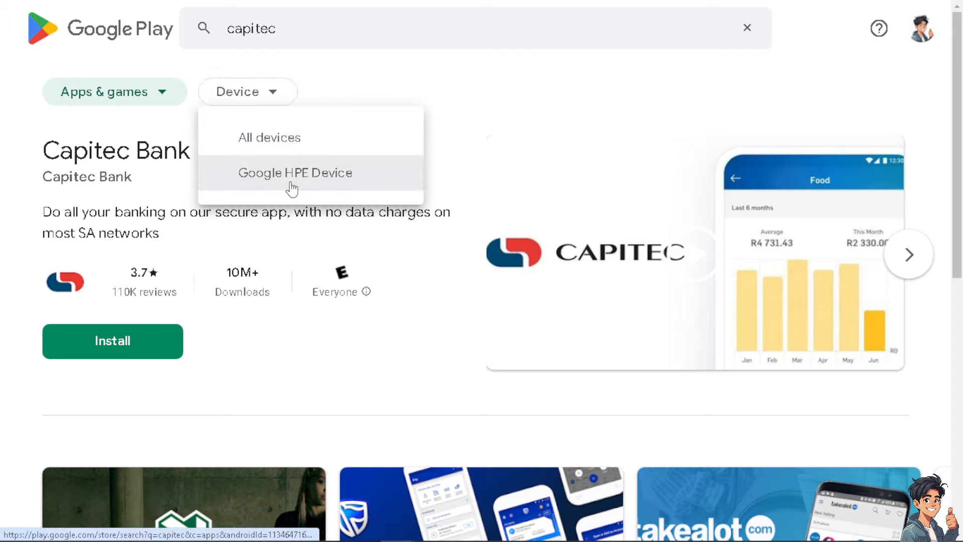
mouse_move(313, 189)
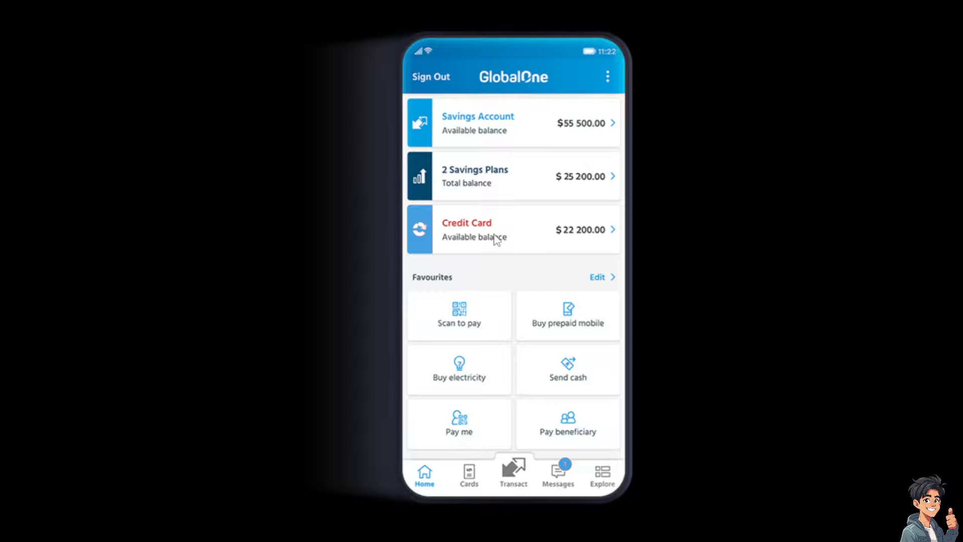
mouse_move(508, 477)
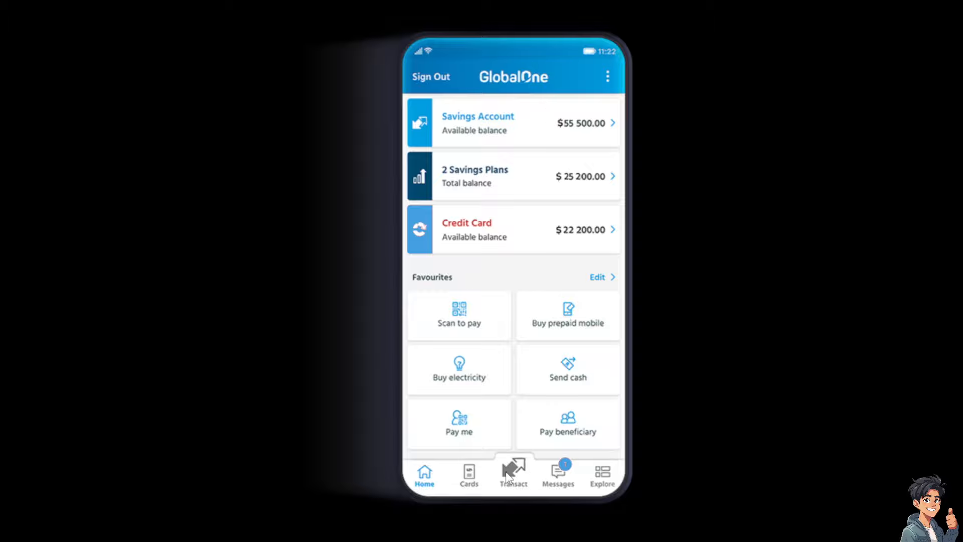
mouse_move(496, 479)
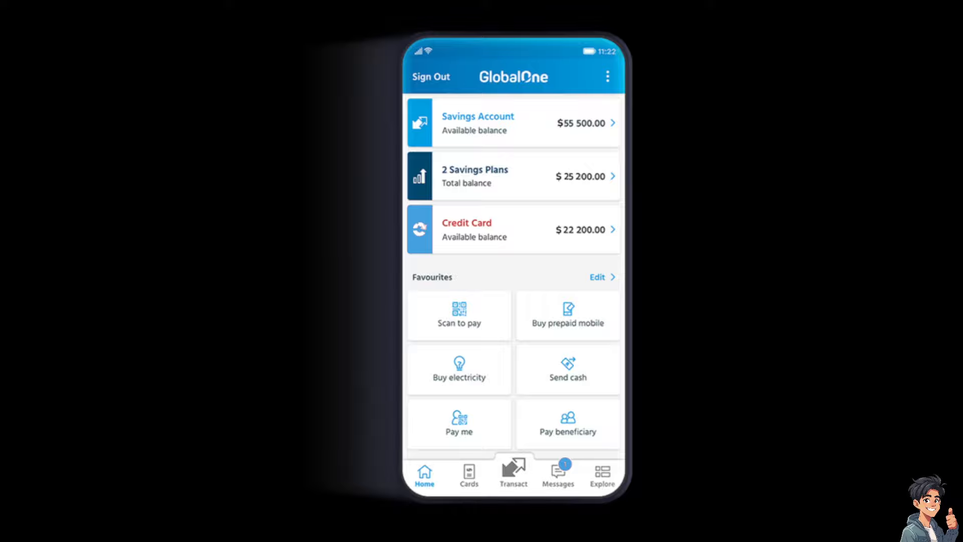
Step: Open Transact from the GlobalOne home screen to list Transfer money, Send cash and Debit orders
click(514, 473)
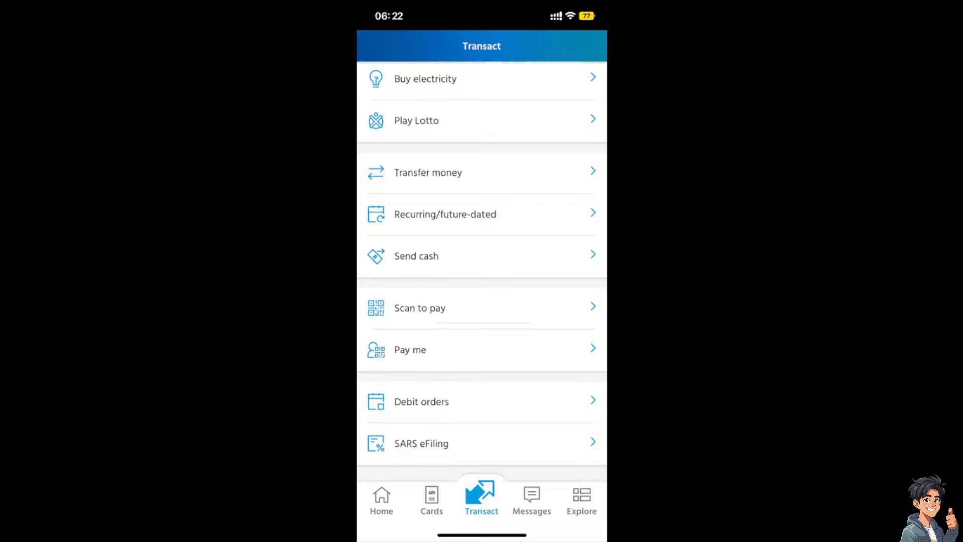
mouse_move(513, 364)
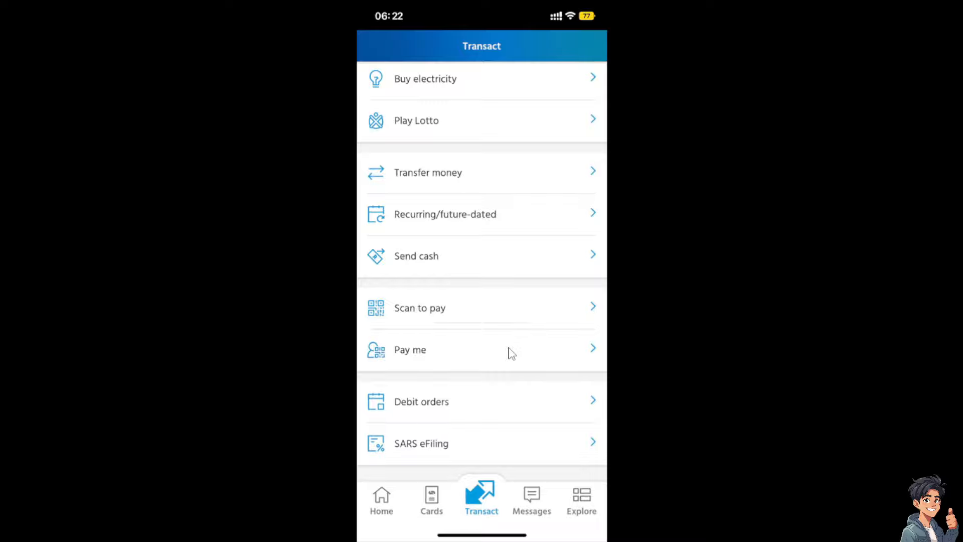
mouse_move(507, 254)
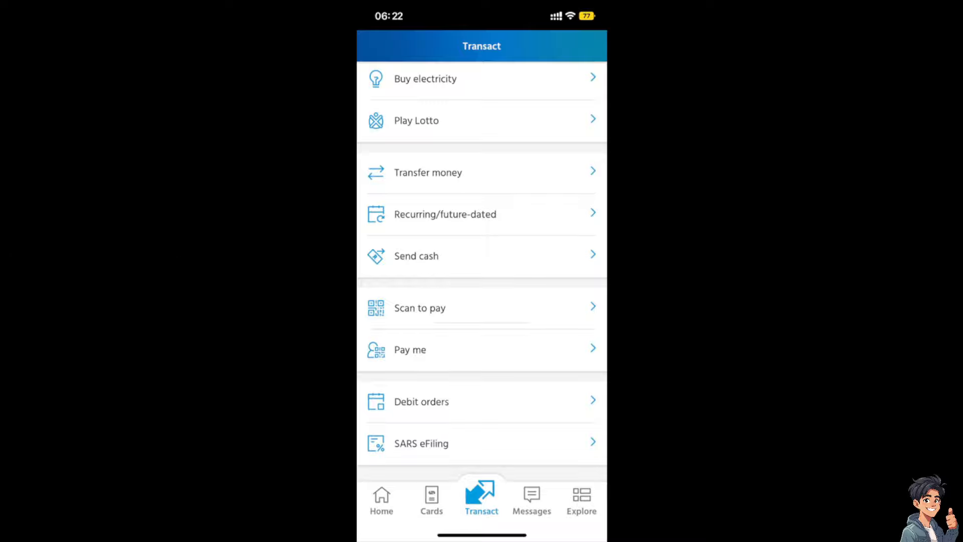
click(381, 500)
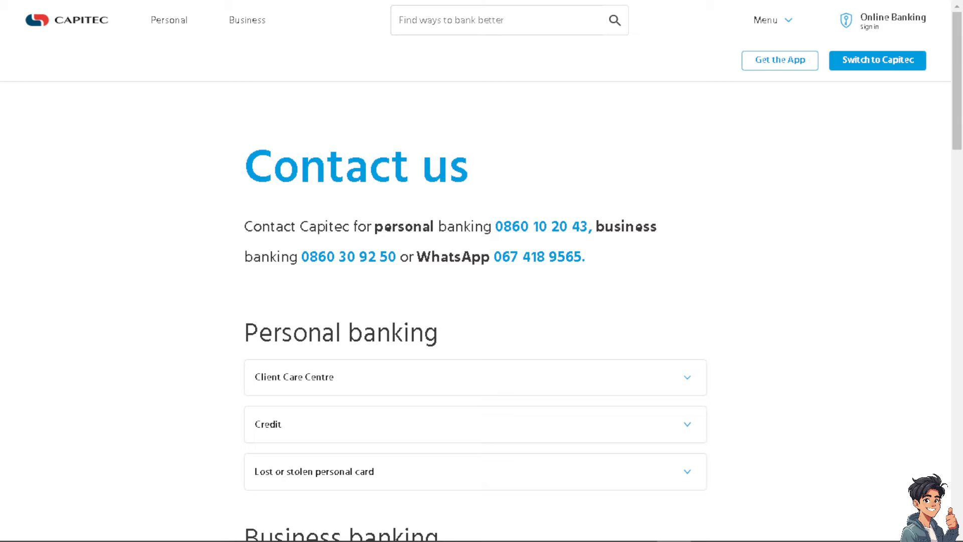
mouse_move(232, 254)
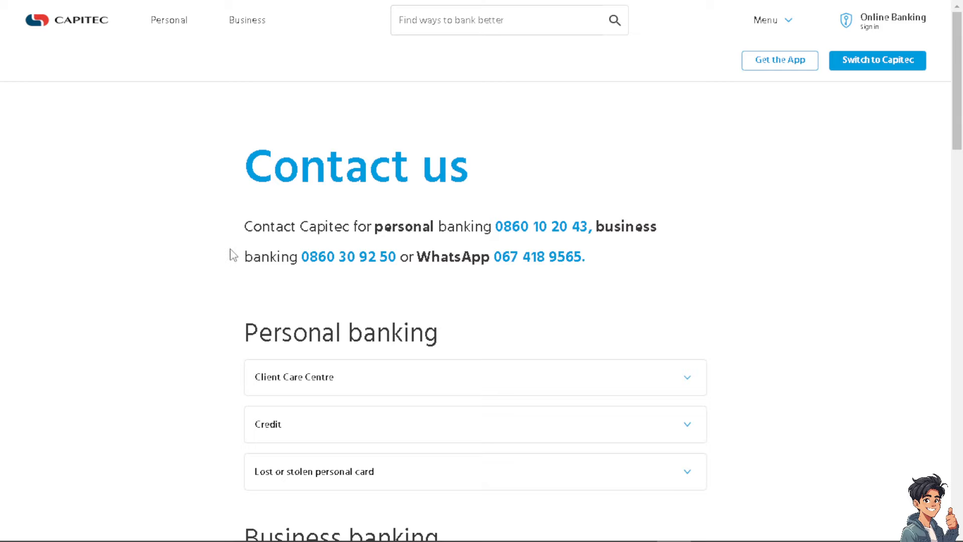
mouse_move(228, 272)
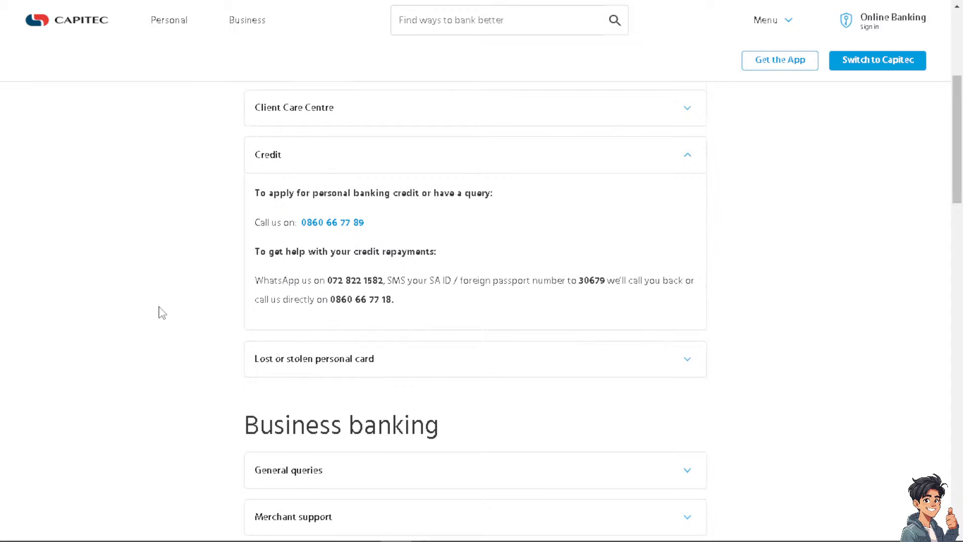
Step: Scroll down the Contact us page to 'You can also' and visit the Help Centre
scroll(down, 3)
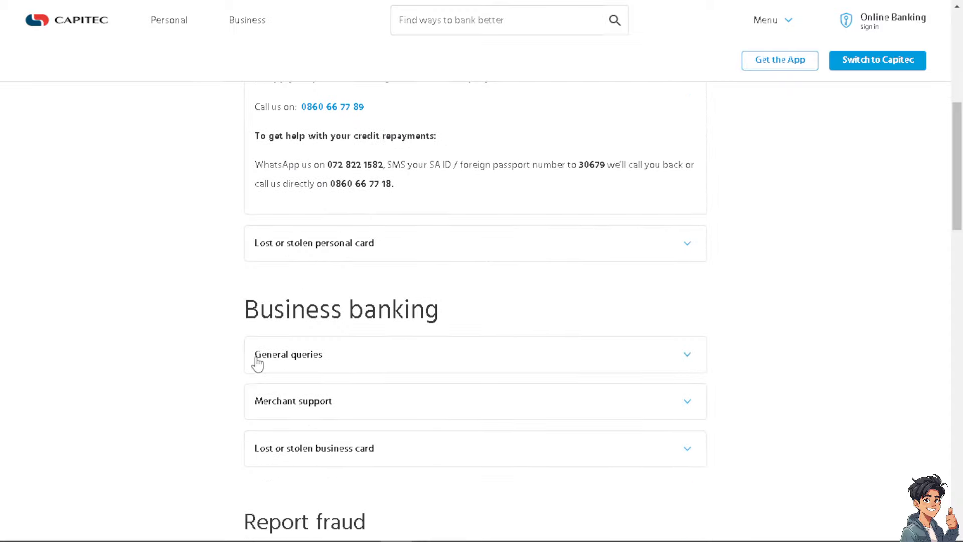
scroll(down, 3)
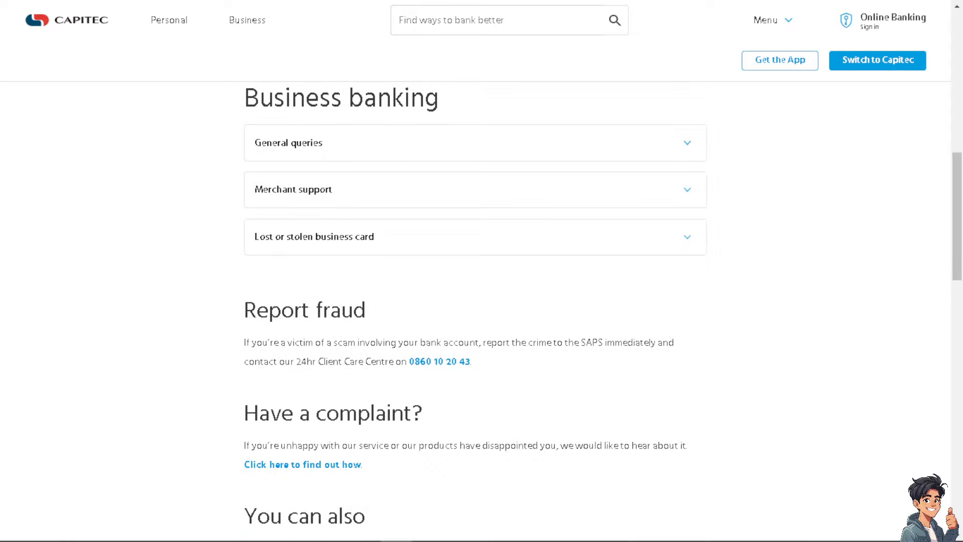
scroll(down, 3)
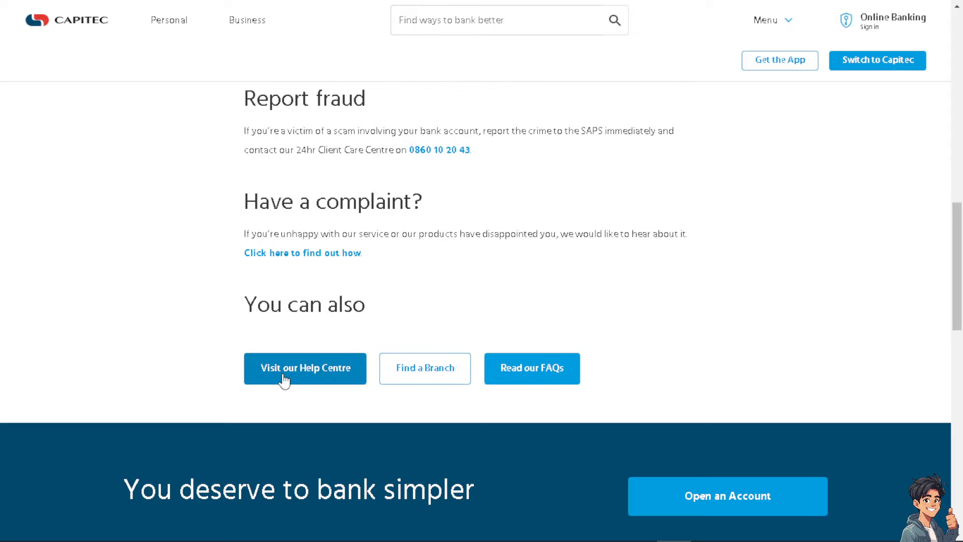
click(305, 368)
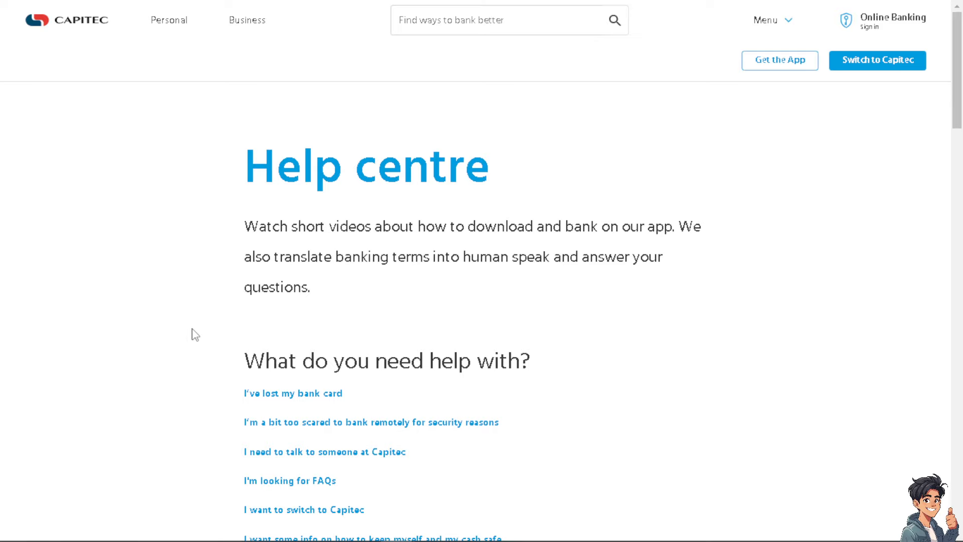
Step: Scroll through the 'How to dispute a debit order' article to its numbered steps
scroll(down, 3)
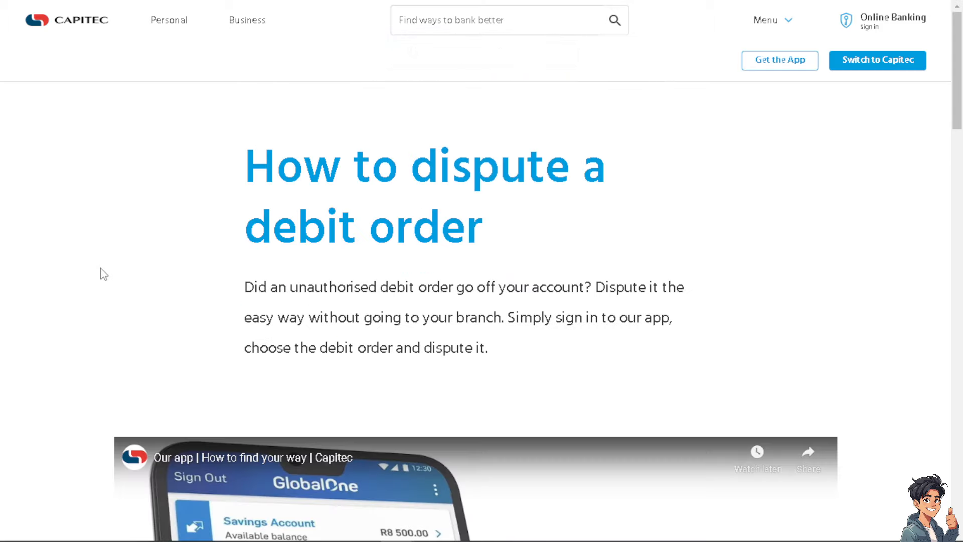
scroll(down, 3)
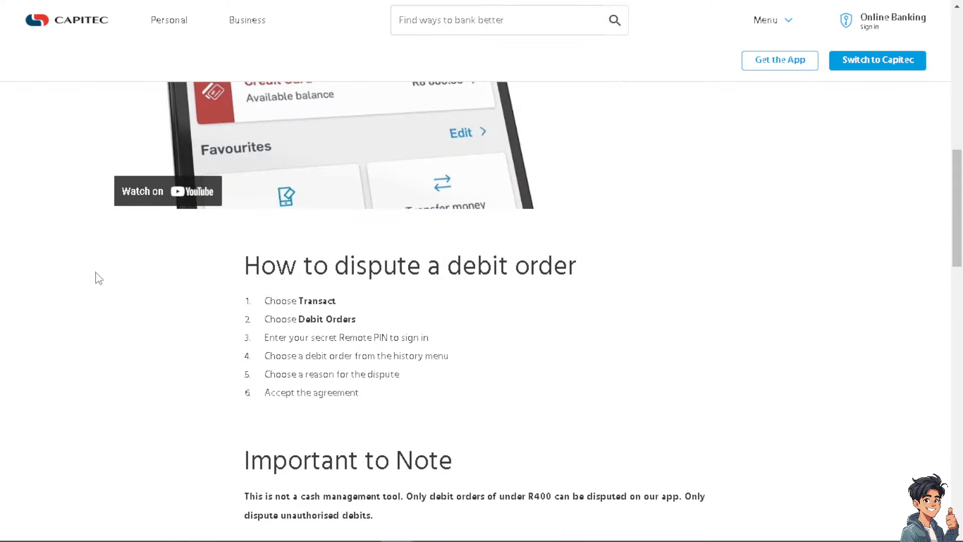
scroll(down, 3)
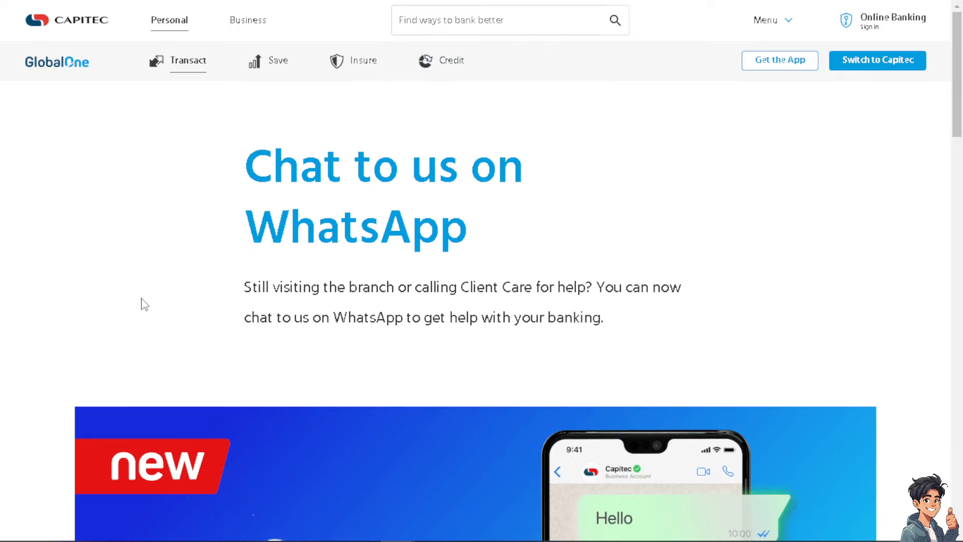
mouse_move(232, 350)
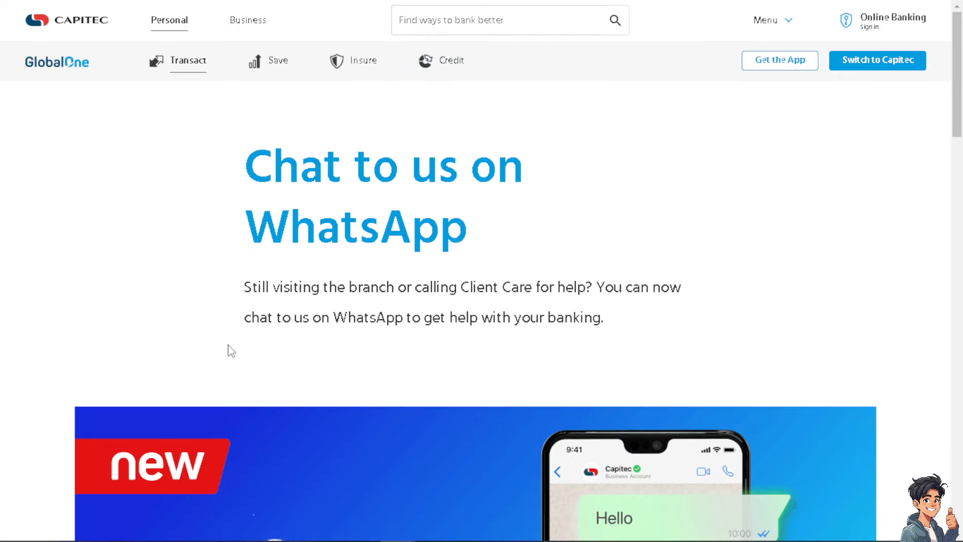
Step: Scroll the WhatsApp chat page down to the Chat to us section with Let's Chat and FAQs
scroll(down, 3)
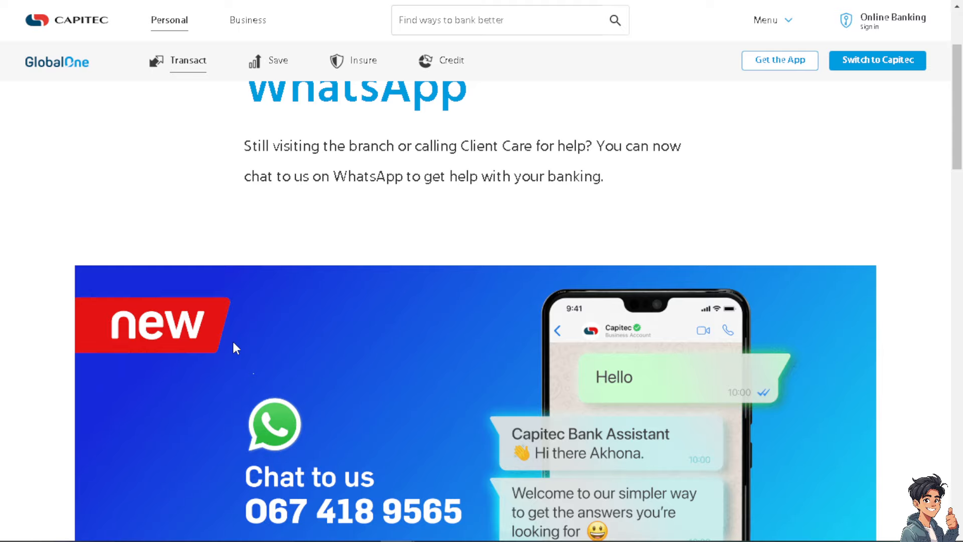
scroll(down, 3)
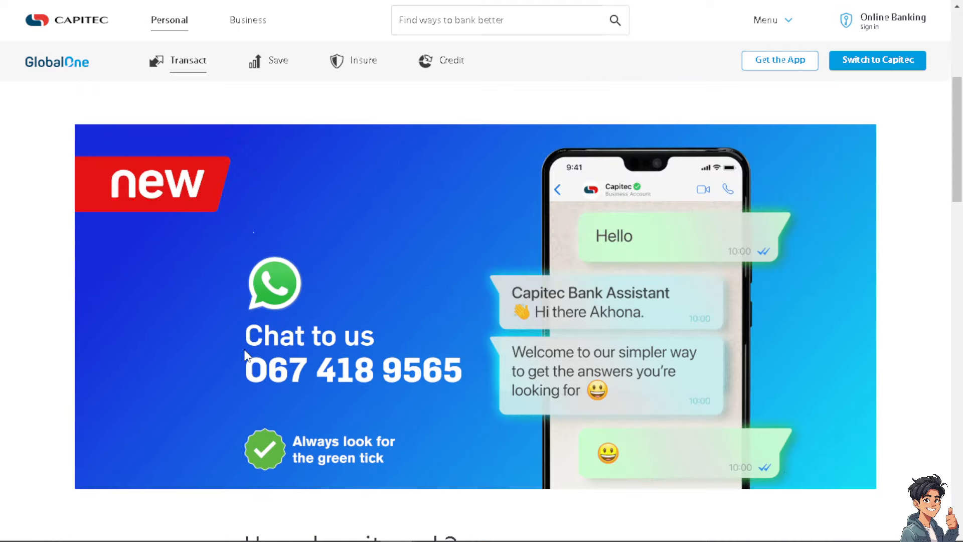
scroll(down, 3)
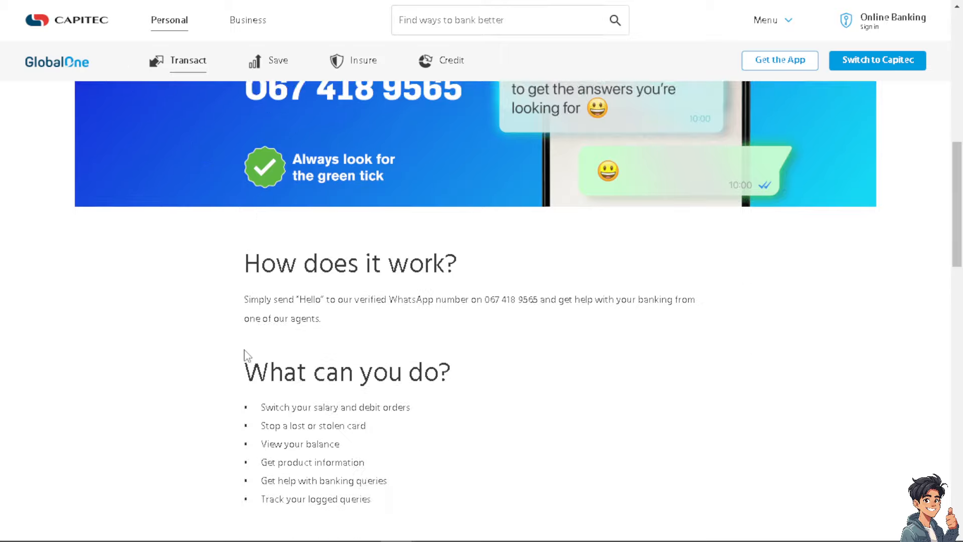
scroll(down, 3)
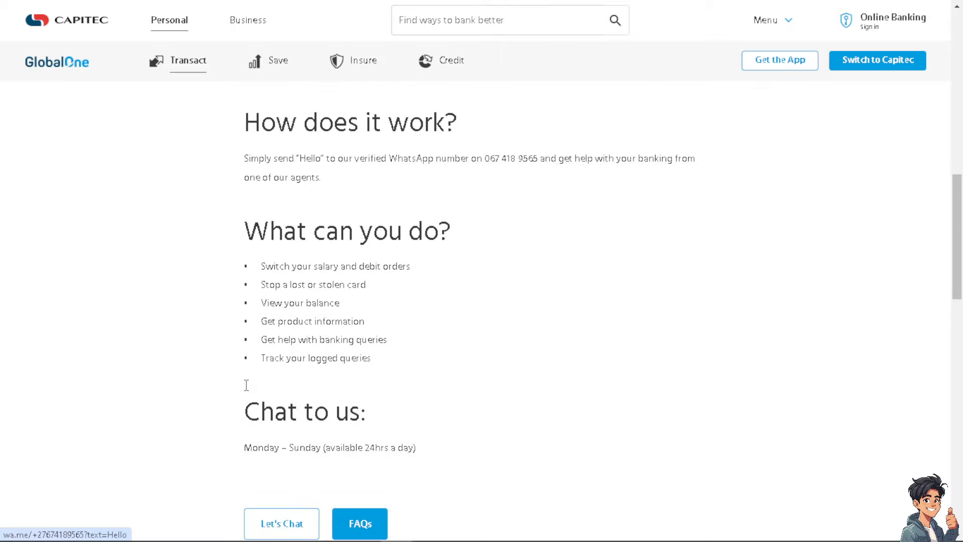
scroll(down, 3)
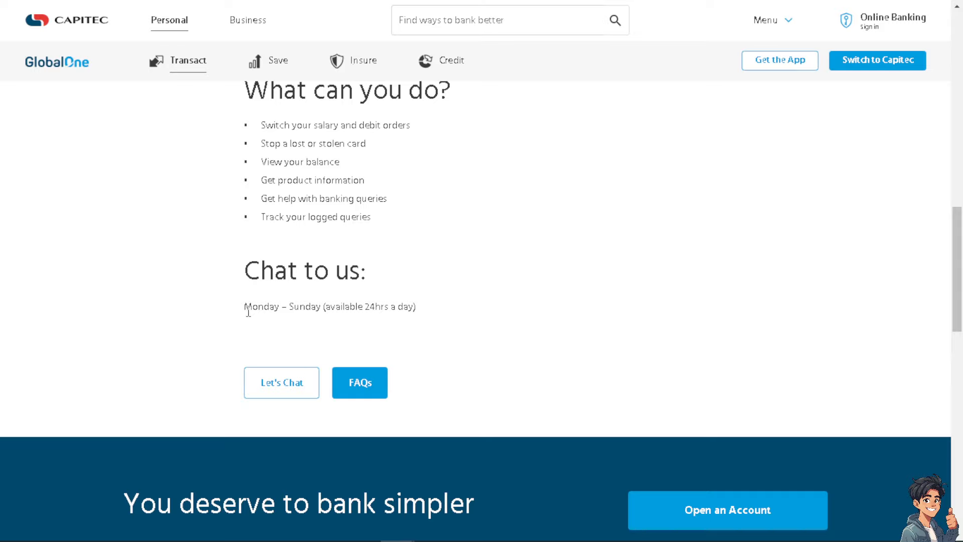
mouse_move(257, 319)
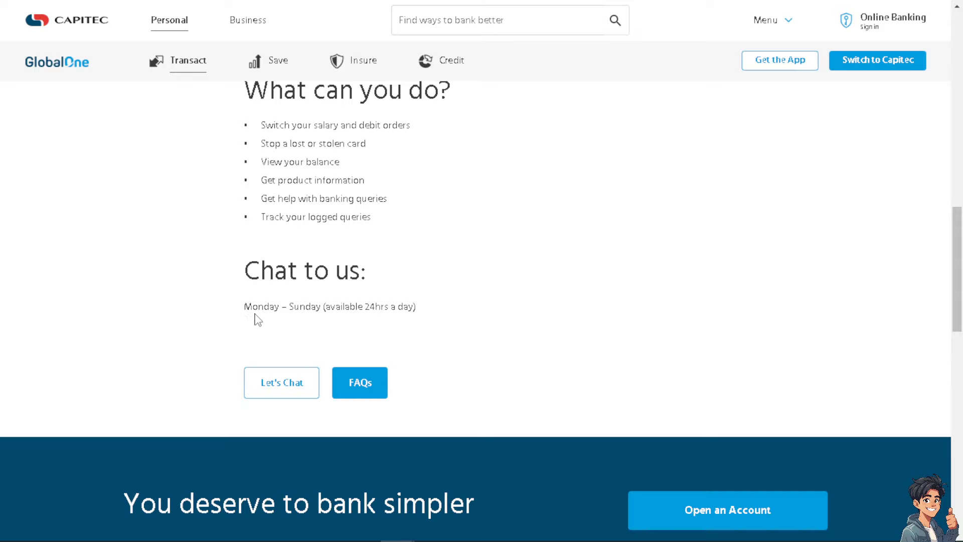
mouse_move(252, 331)
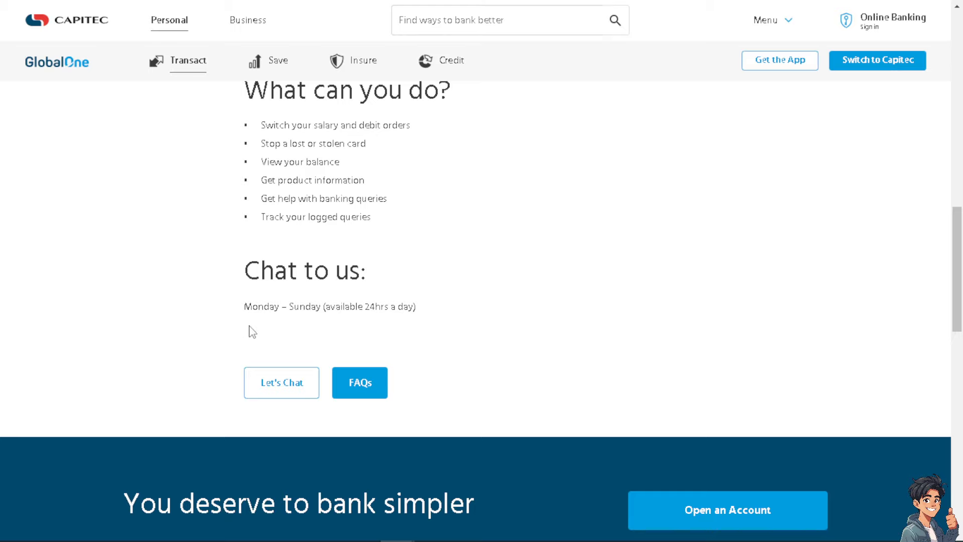
scroll(up, 3)
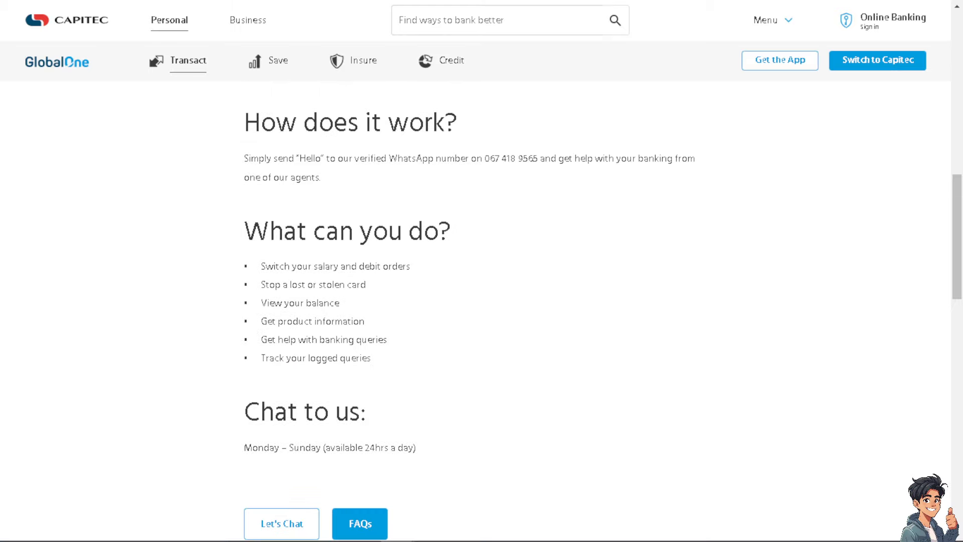